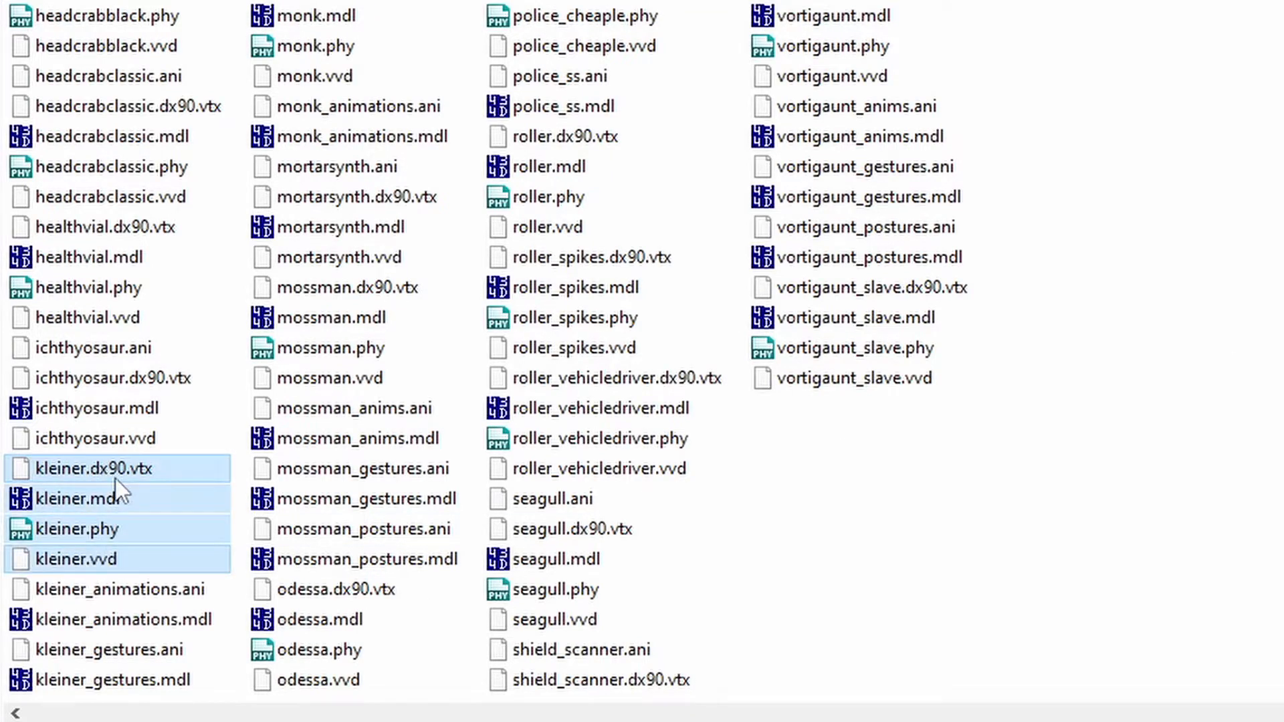
Step: Open kleiner.mdl in the XVI32 hex editor
left_click(1221, 237)
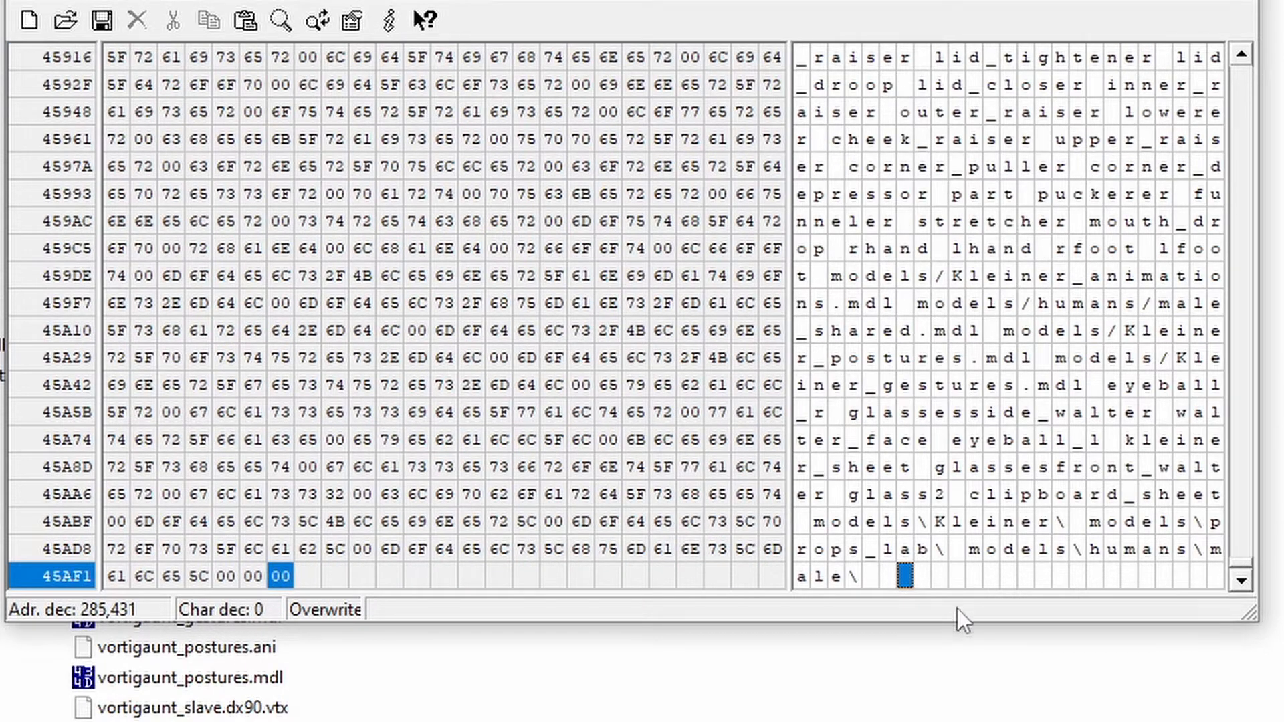
mouse_move(979, 566)
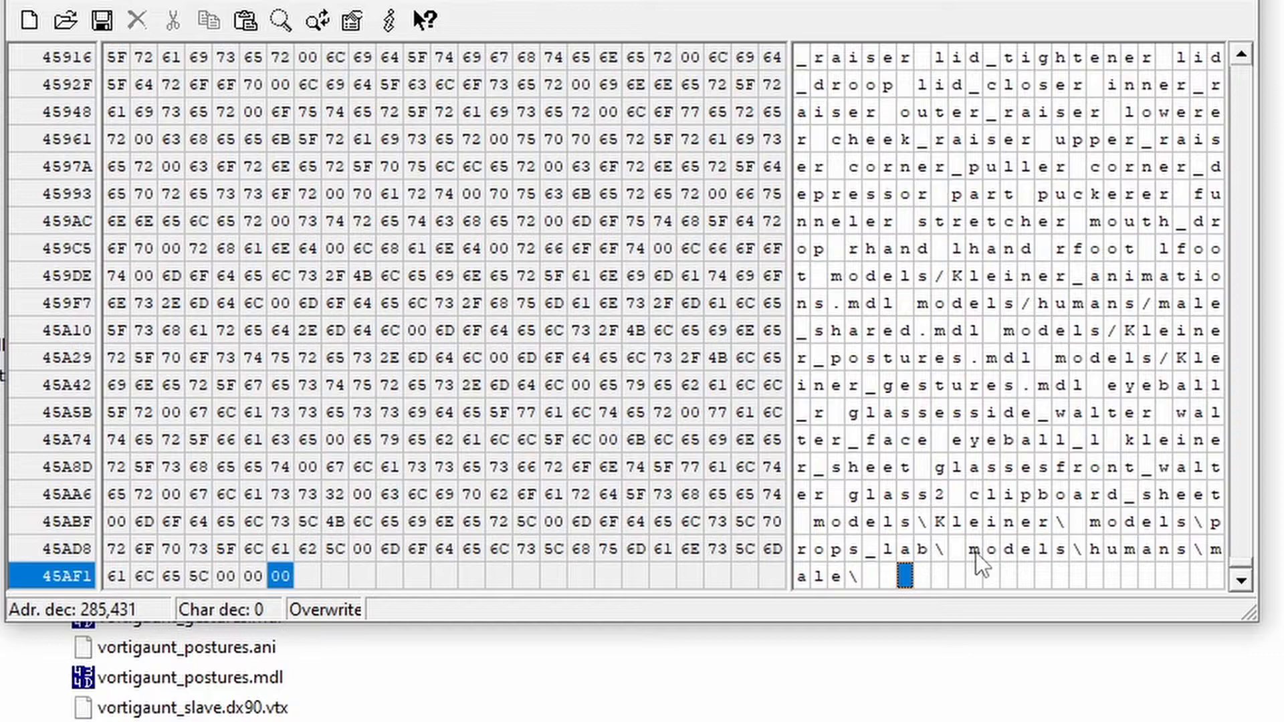
mouse_move(1130, 553)
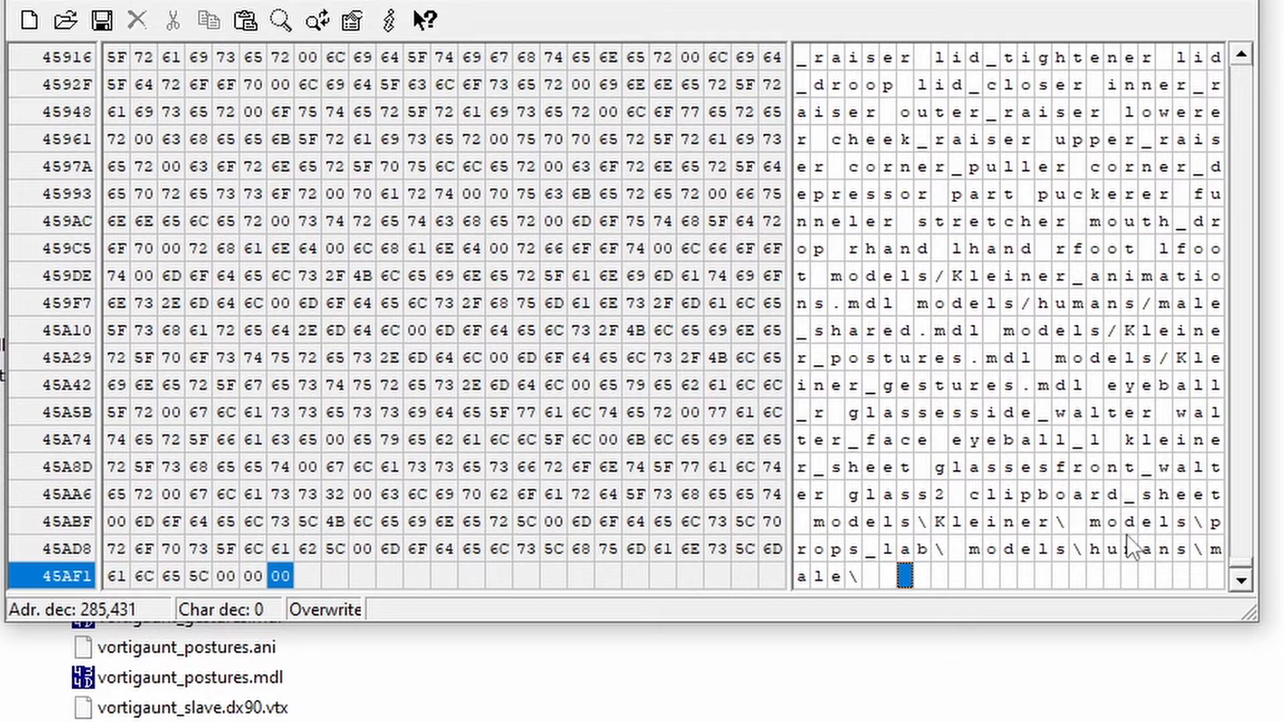
Step: Scroll to the end of kleiner.mdl and select the models\Kleiner\ material path
left_click(1041, 522)
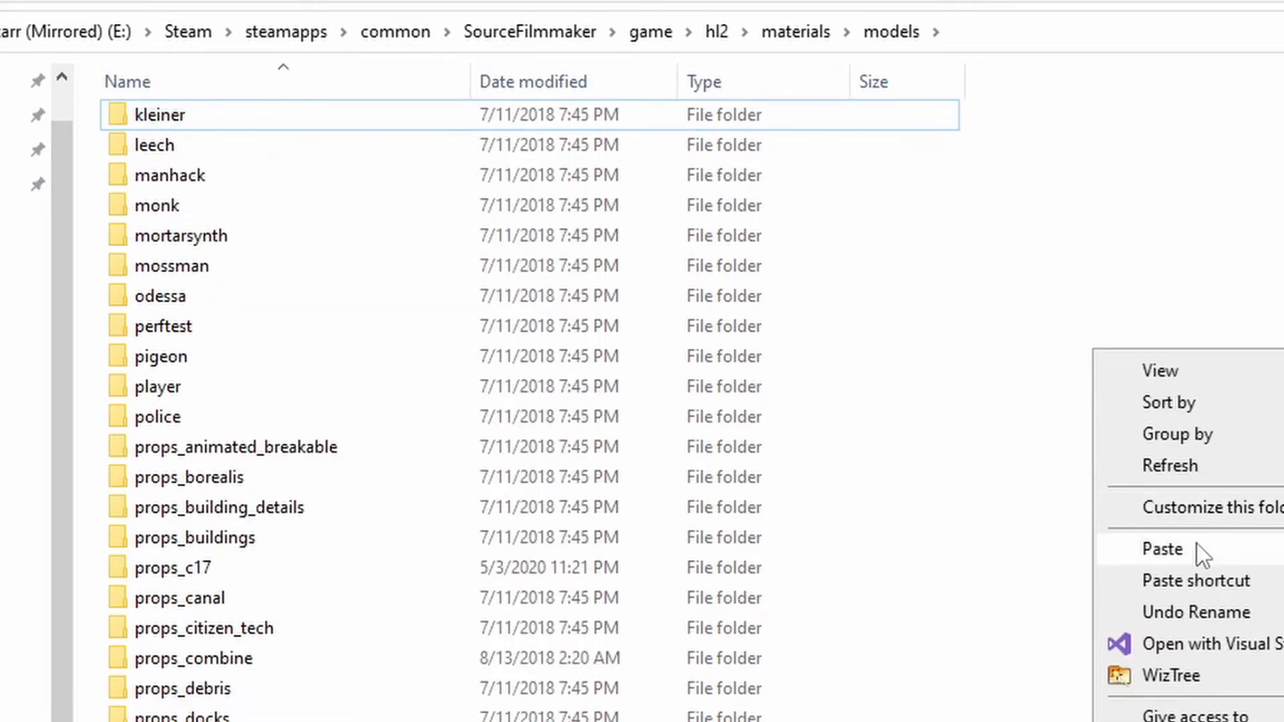
Step: Paste the materials folder into materials\models, then sort kleine2's files by type
left_click(1161, 550)
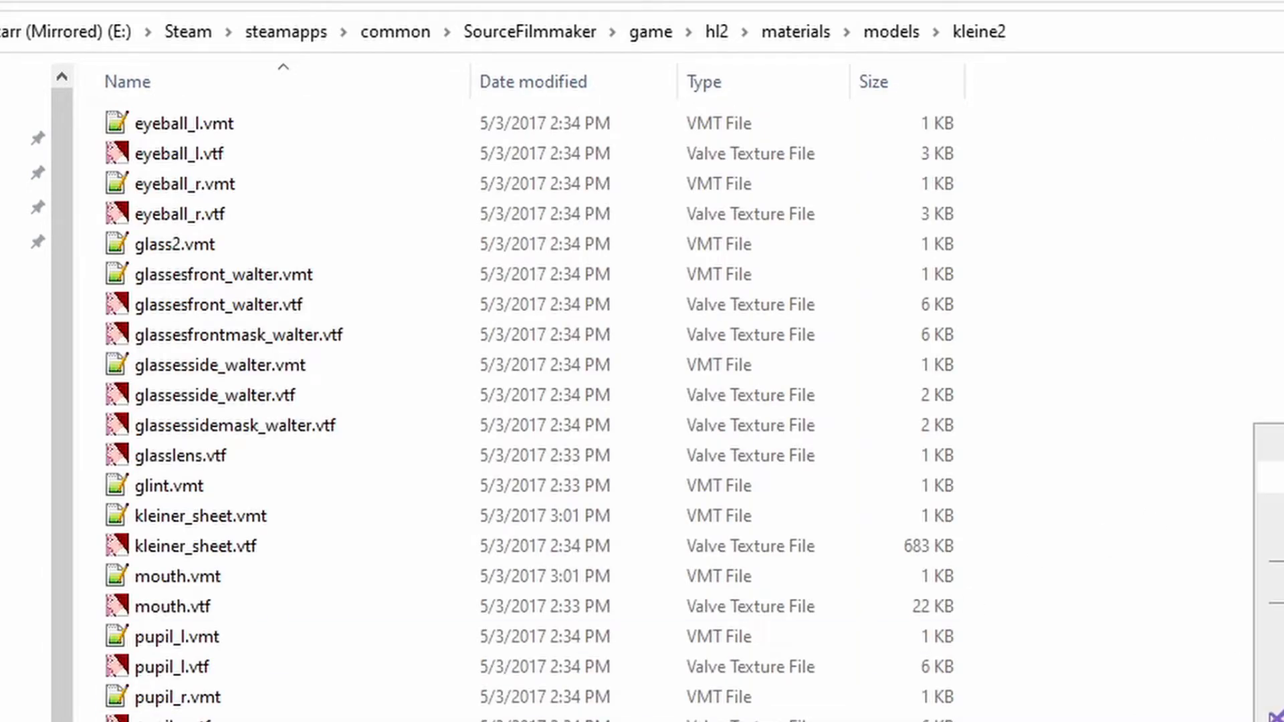
left_click(703, 82)
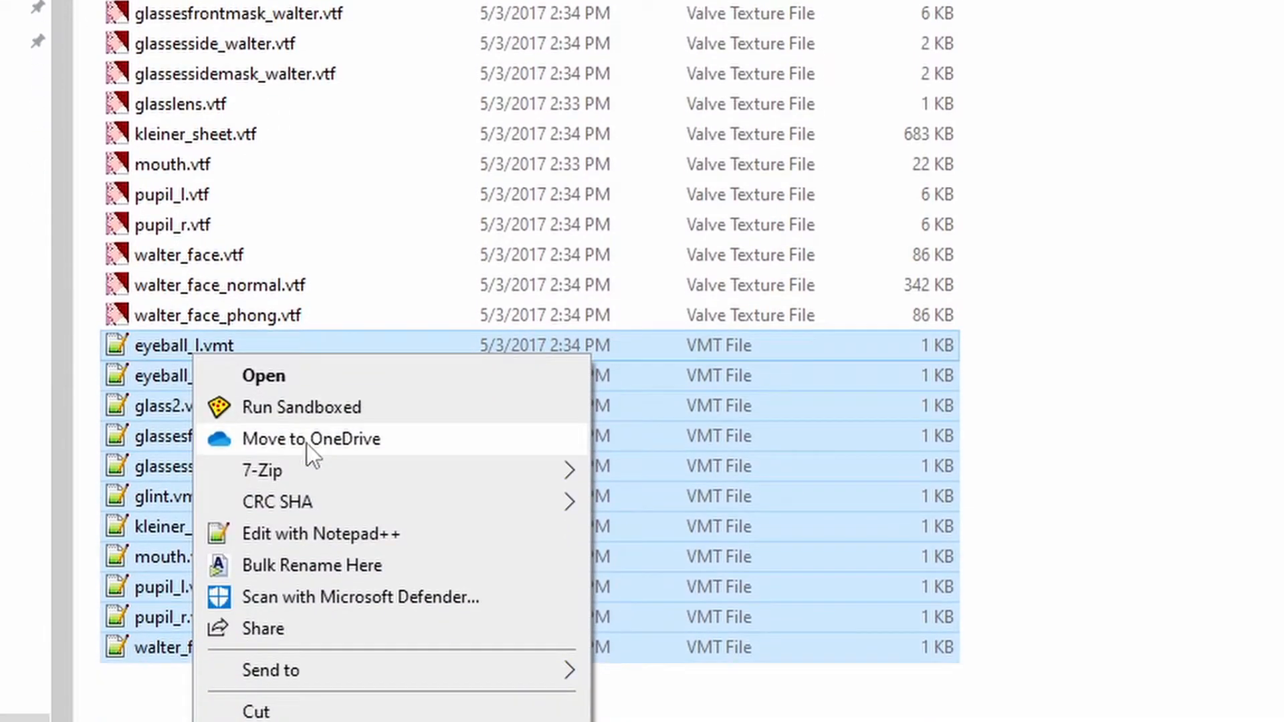
Step: Edit all selected kleine2 .vmt files with Notepad++
left_click(318, 534)
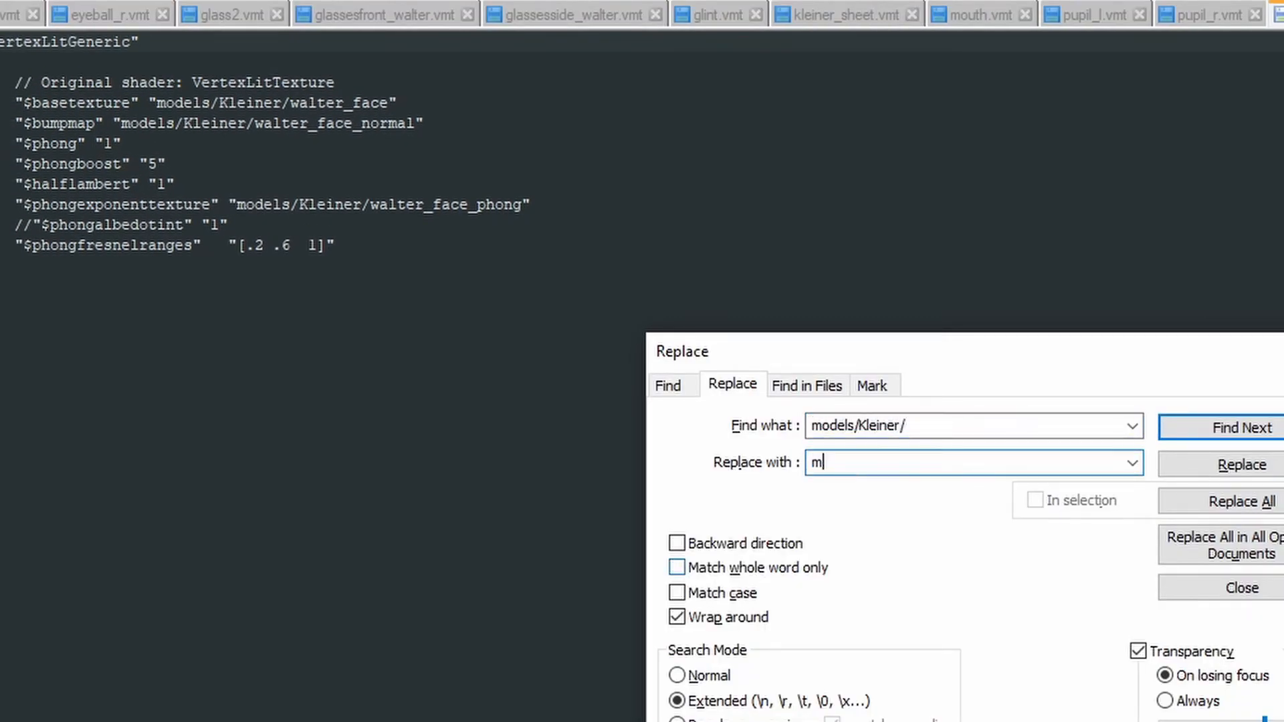
Step: Replace models/Kleiner/ with models/Kleine2/ in all opened VMTs, then check mouth.vmt
type("odels/Kleine2/")
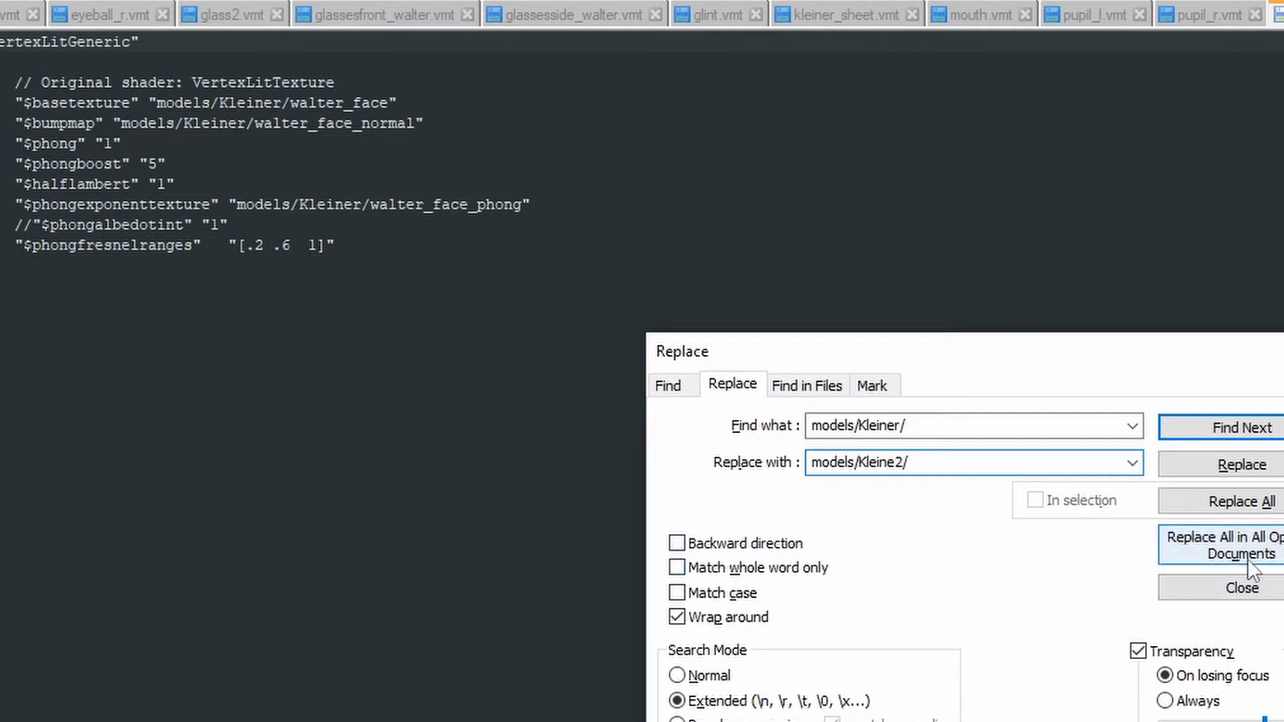
left_click(1222, 554)
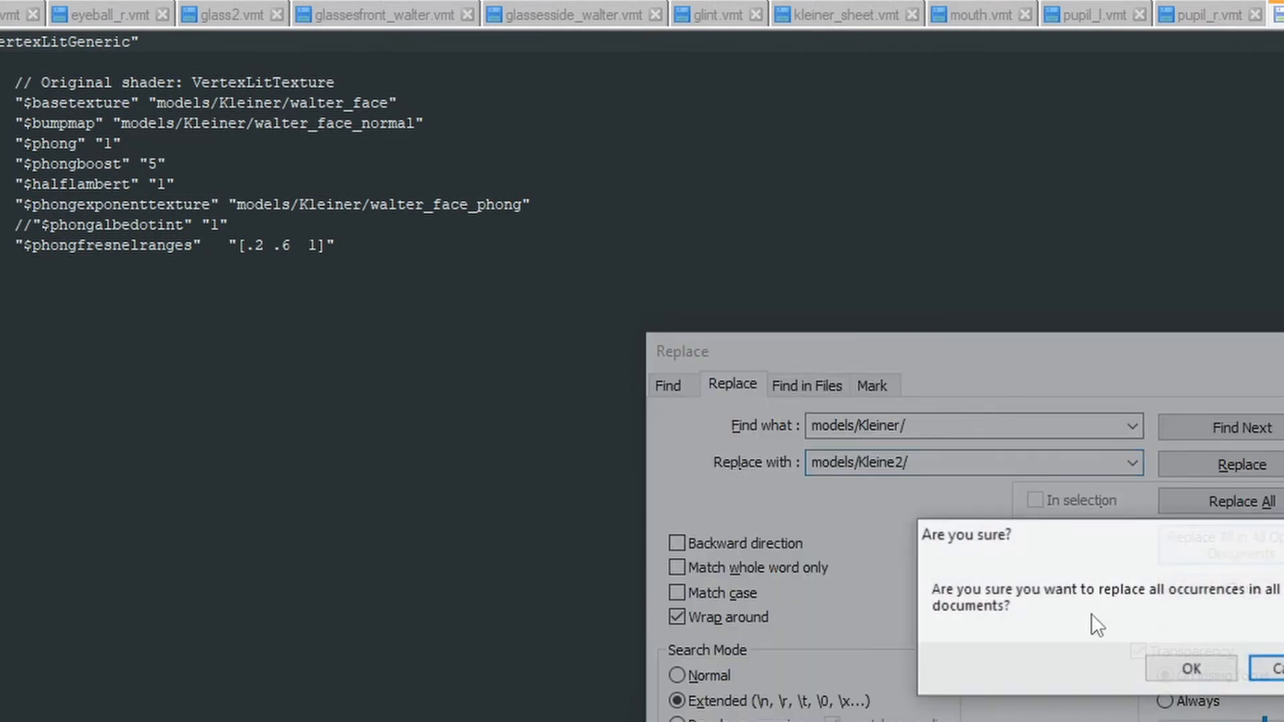
left_click(1191, 667)
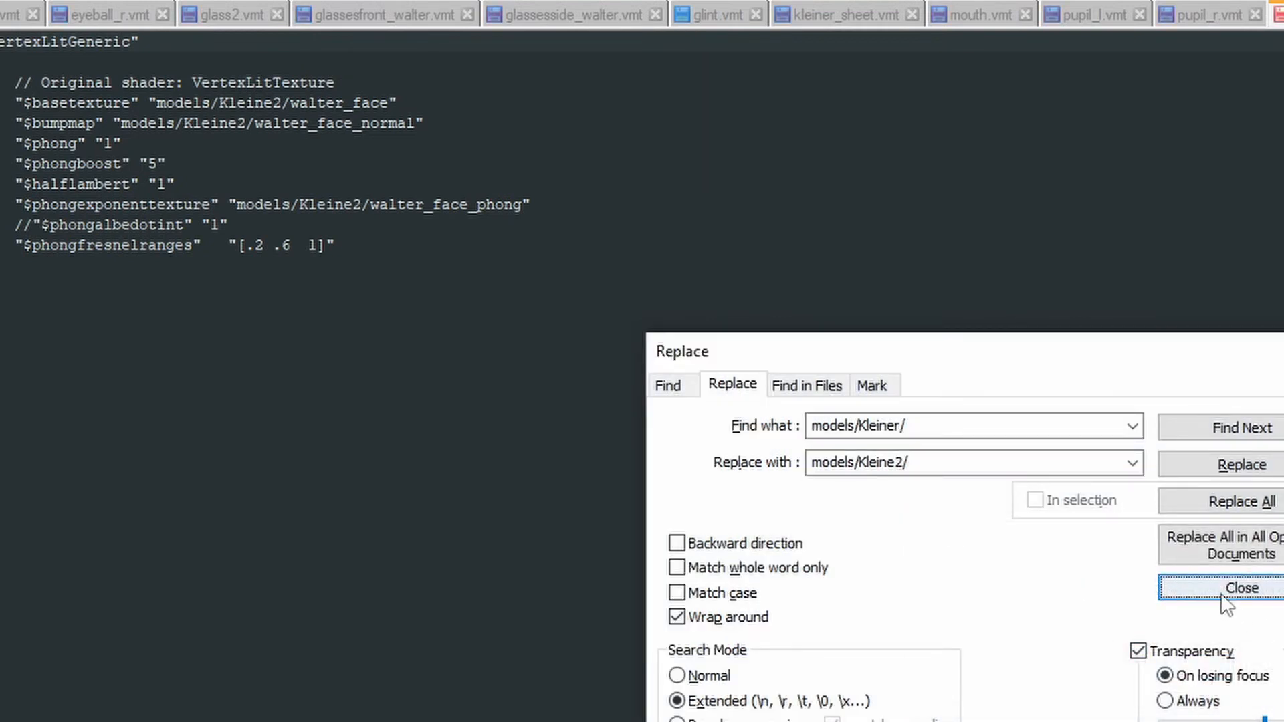
left_click(1240, 588)
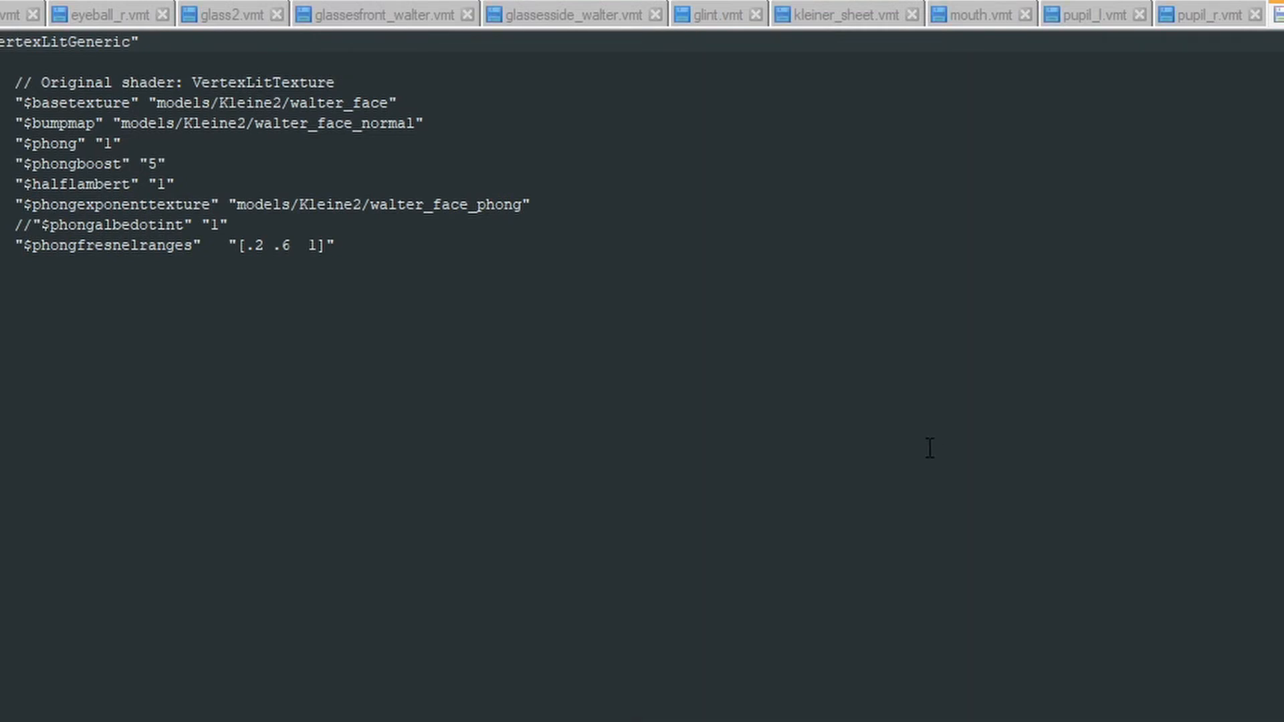
left_click(981, 14)
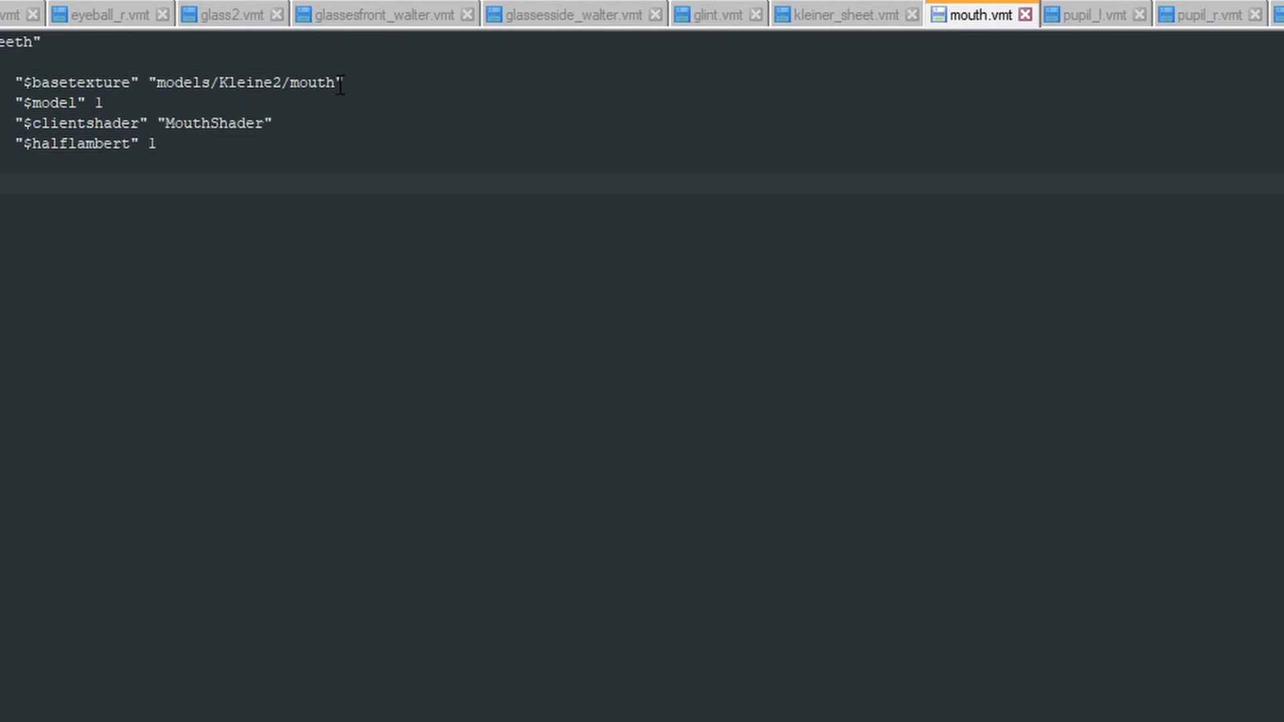